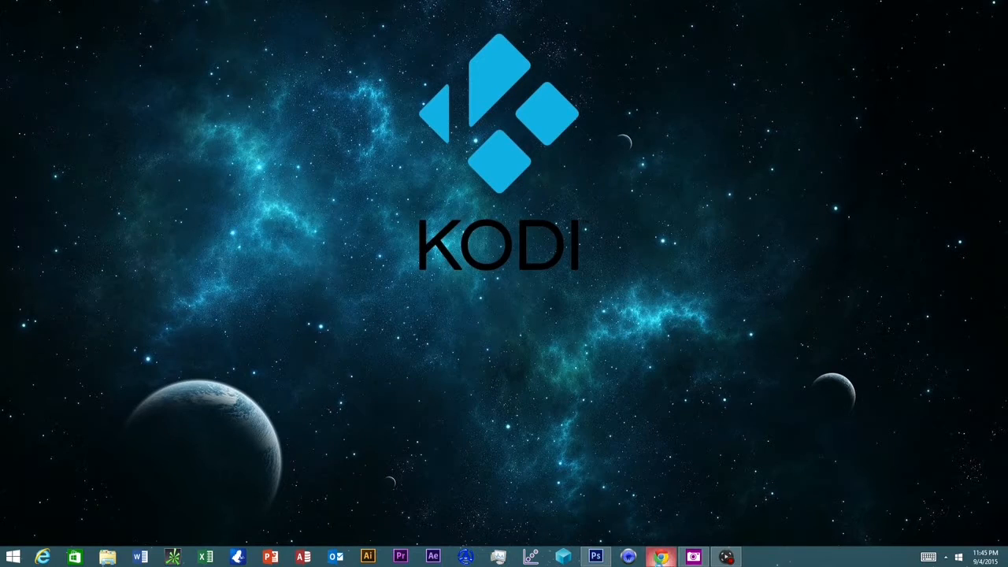
# Step: Launch Chrome and go to kodi.tv/download
pyautogui.click(660, 557)
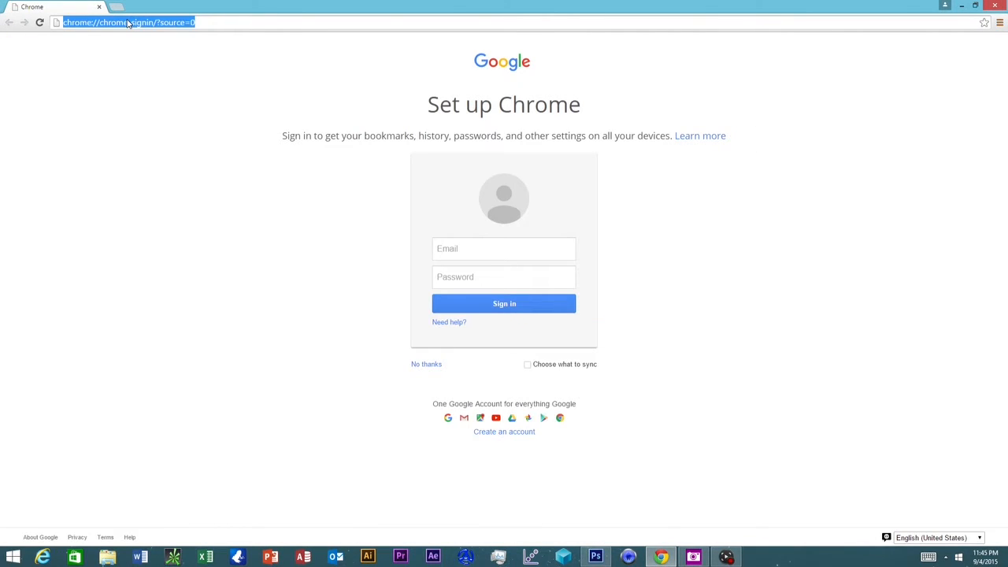
pyautogui.write('kodi.tv/download/')
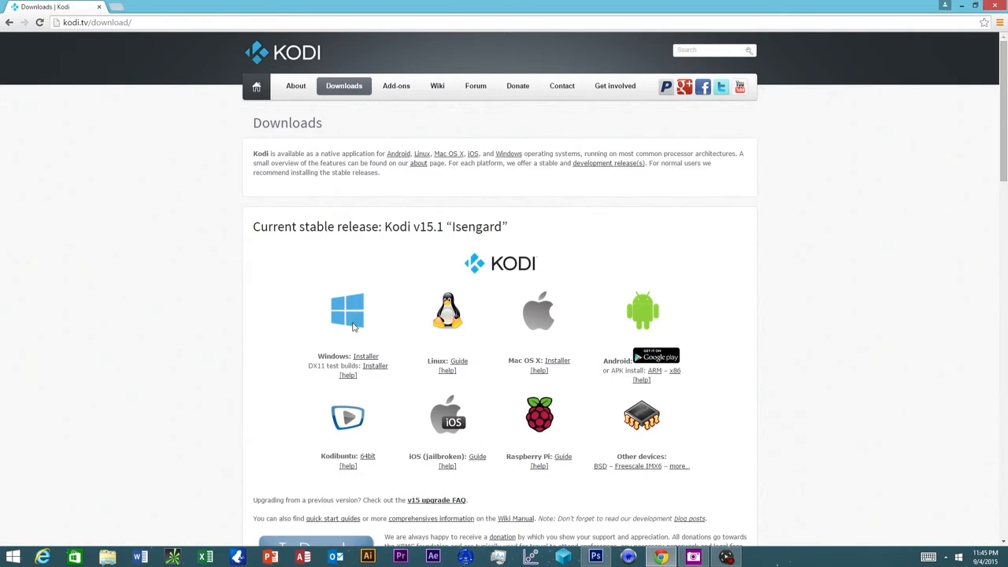
pyautogui.moveTo(375, 367)
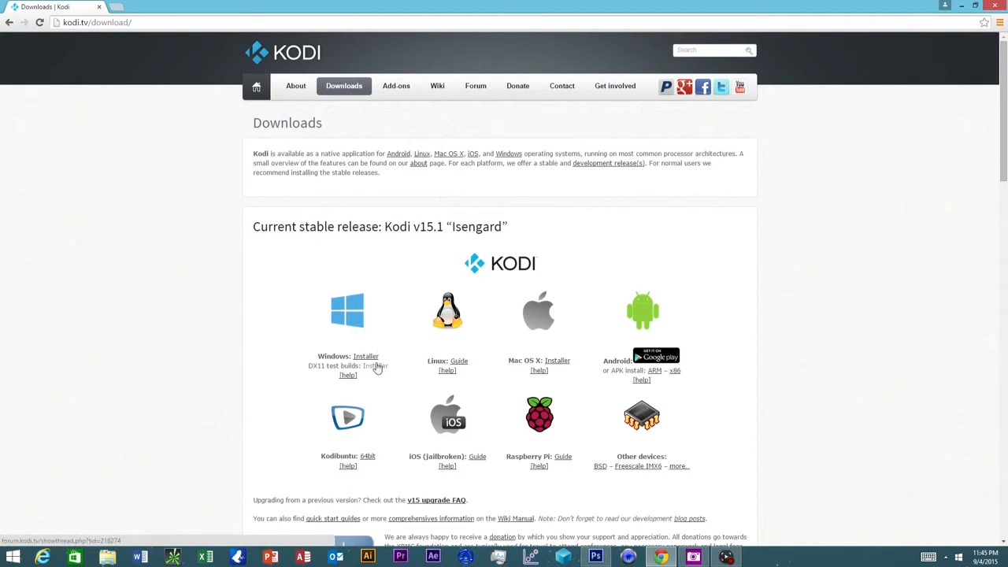
# Step: Download the Windows installer kodi-15.1-Isengard.exe, run it and allow it in User Account Control
pyautogui.click(365, 356)
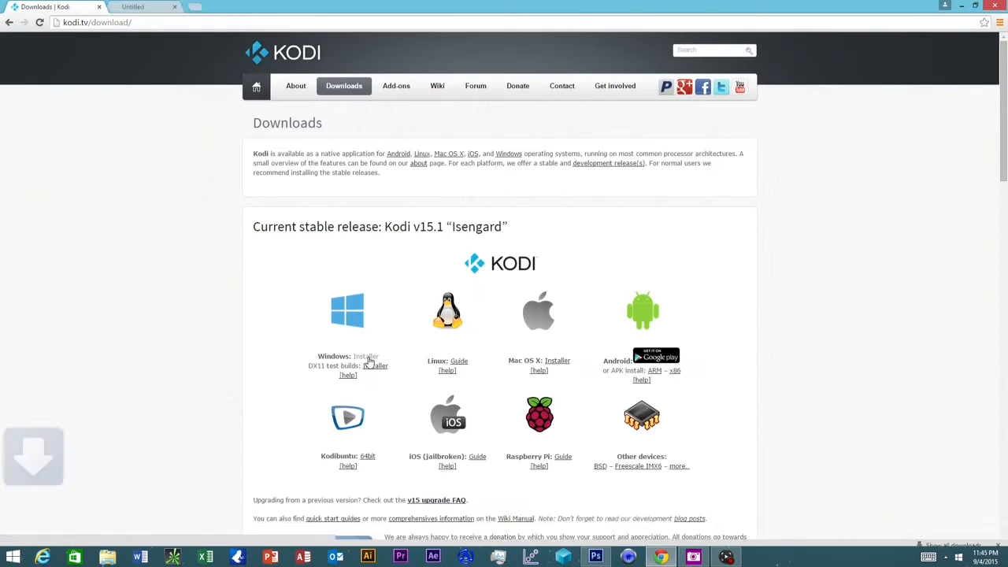
pyautogui.click(365, 356)
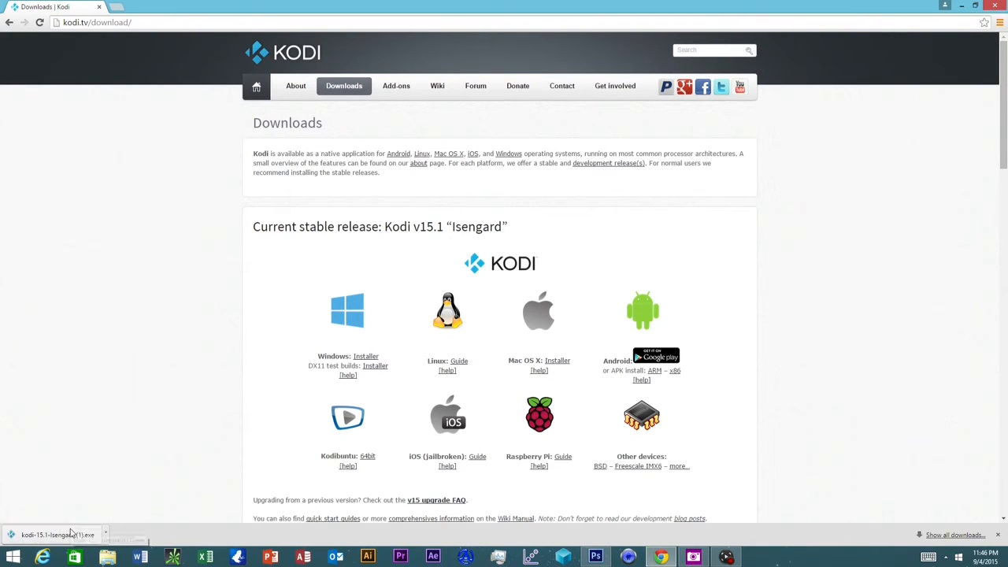
pyautogui.click(55, 534)
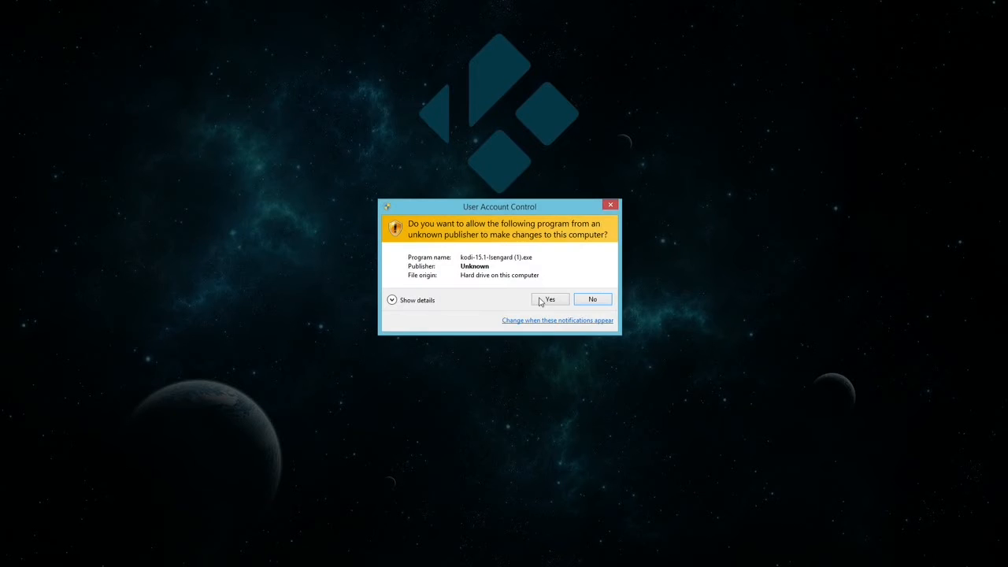
pyautogui.click(548, 299)
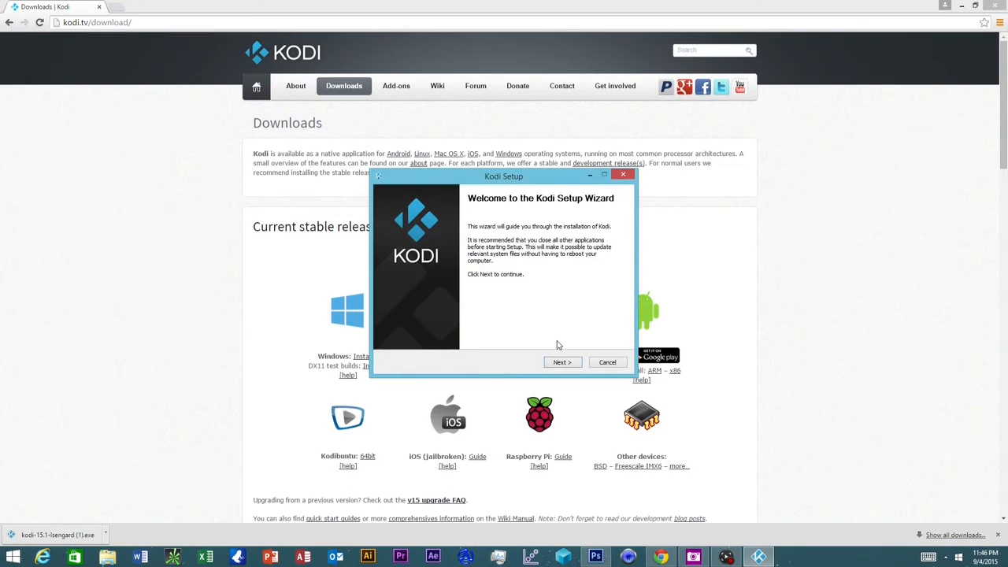
# Step: Accept the license and start installing Kodi with default components and install folder
pyautogui.click(560, 362)
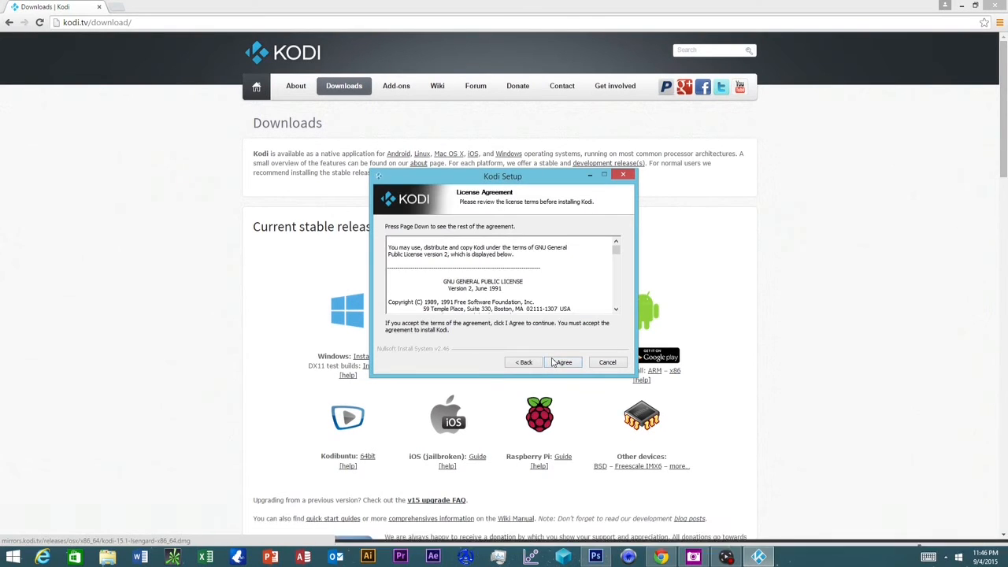
pyautogui.click(562, 362)
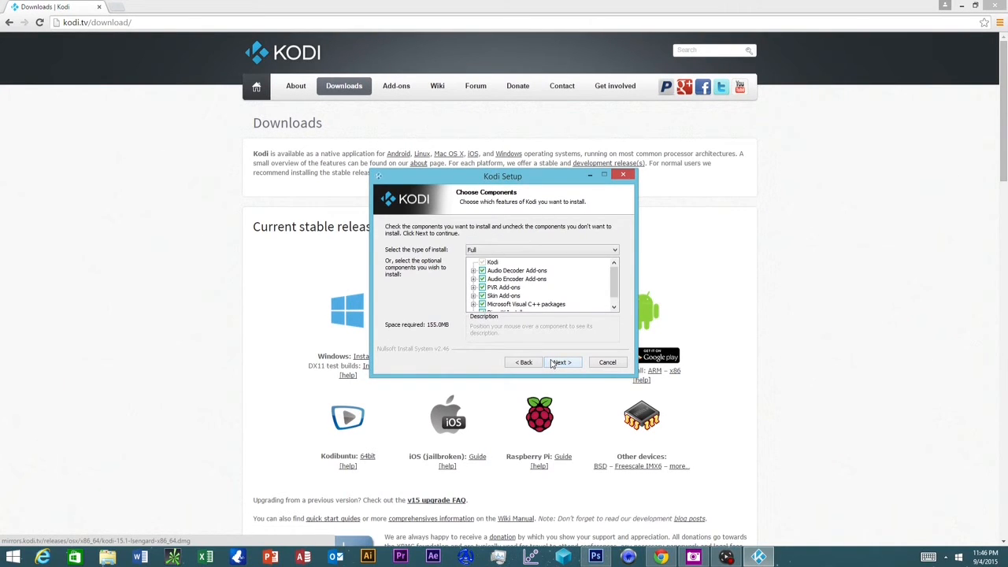
pyautogui.click(561, 362)
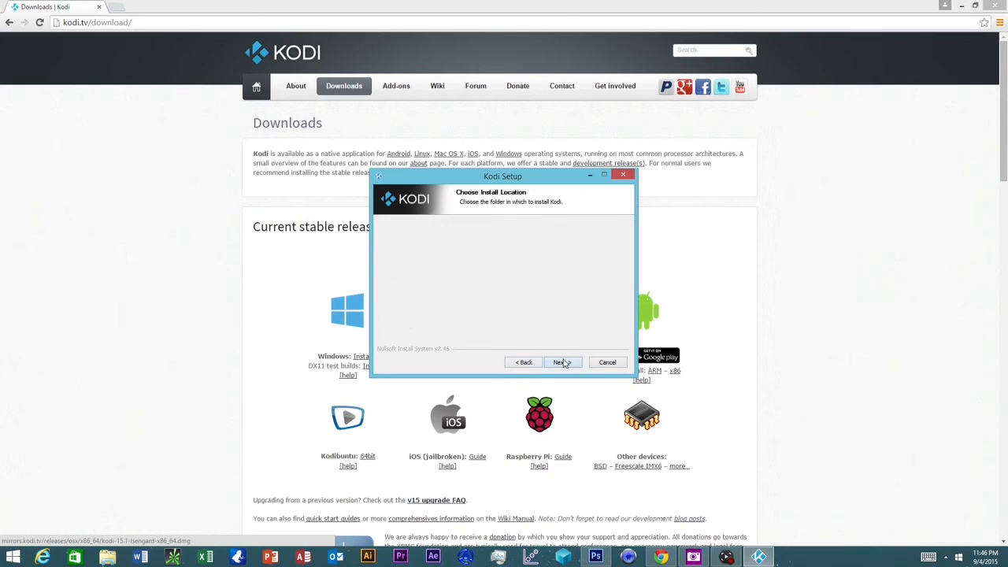
pyautogui.click(560, 362)
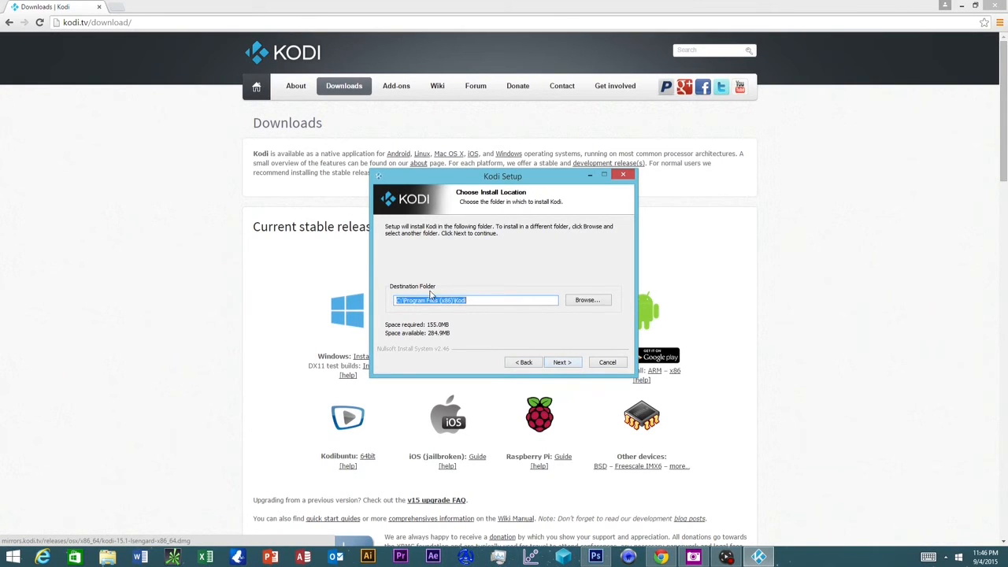
pyautogui.click(561, 363)
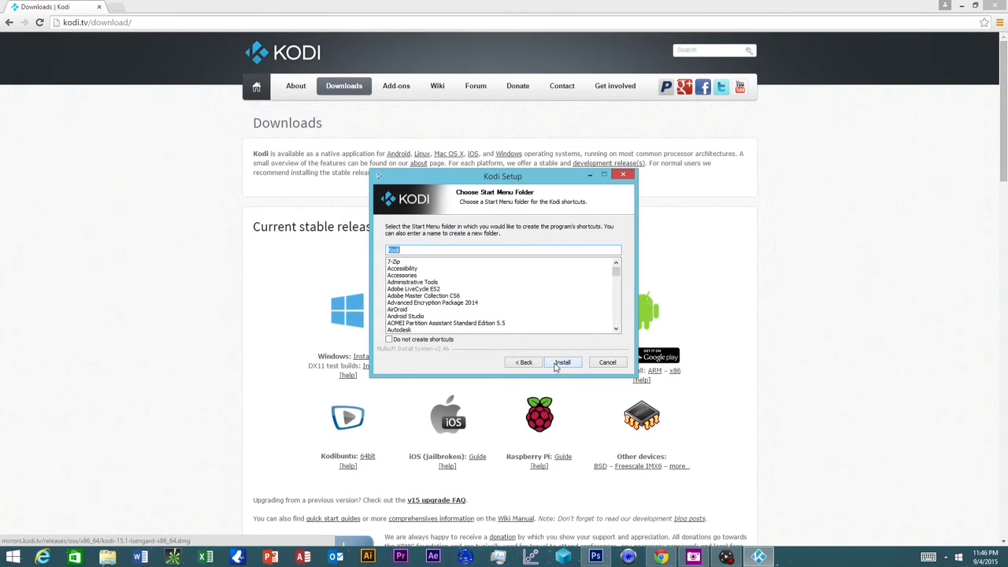
pyautogui.click(561, 361)
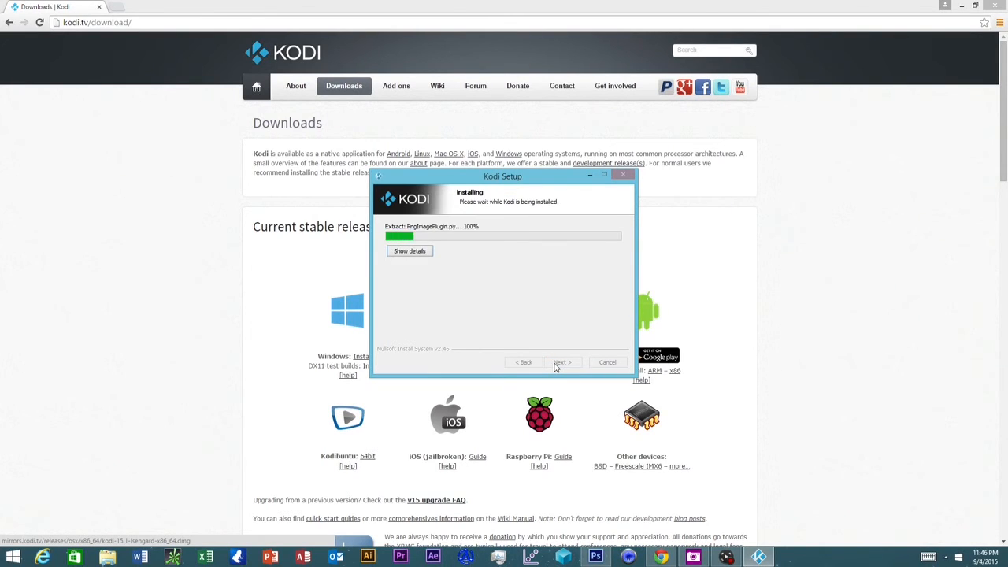
# Step: Finish the setup wizard with Run Kodi ticked so Kodi launches to its home screen
pyautogui.click(560, 362)
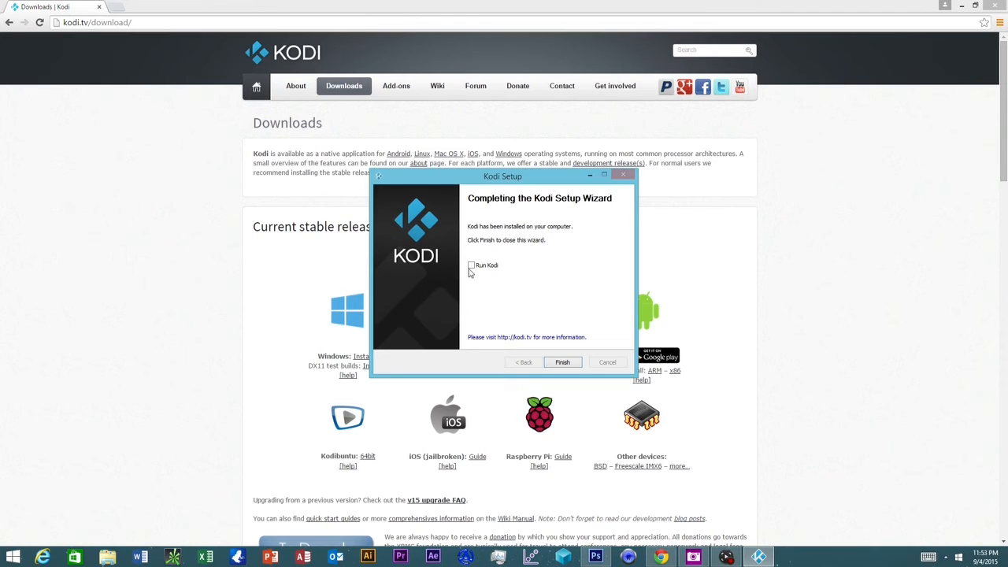
pyautogui.click(562, 362)
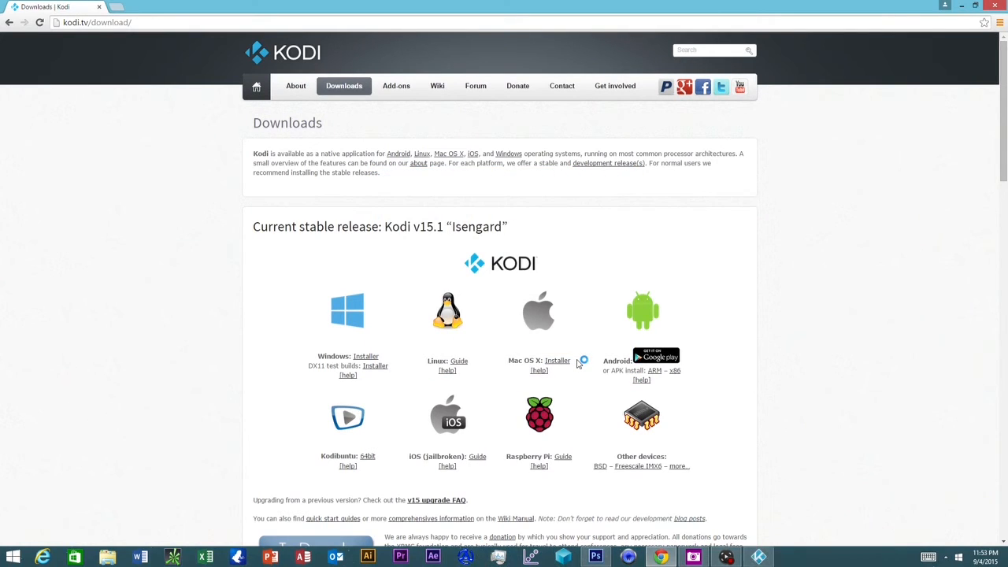
pyautogui.click(757, 557)
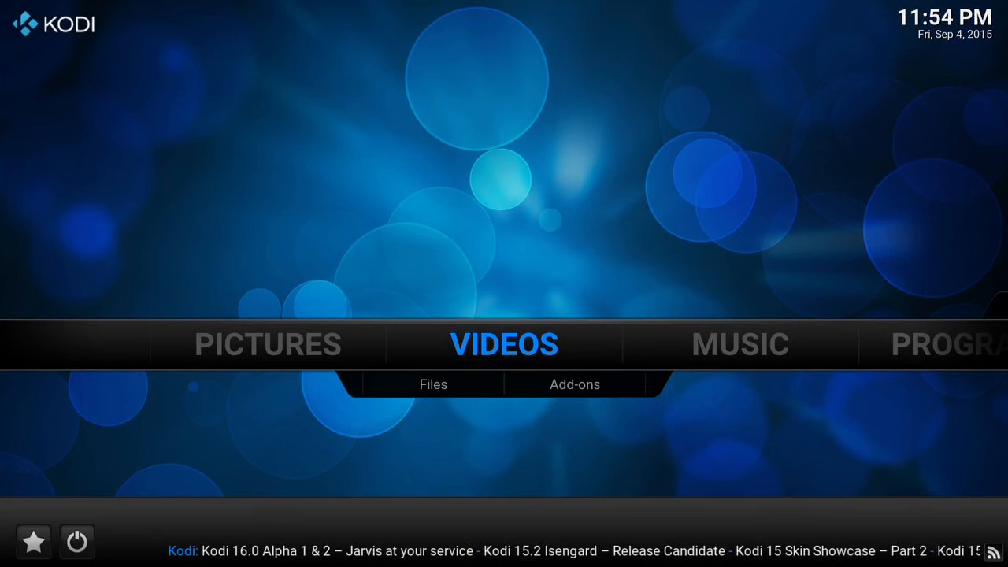